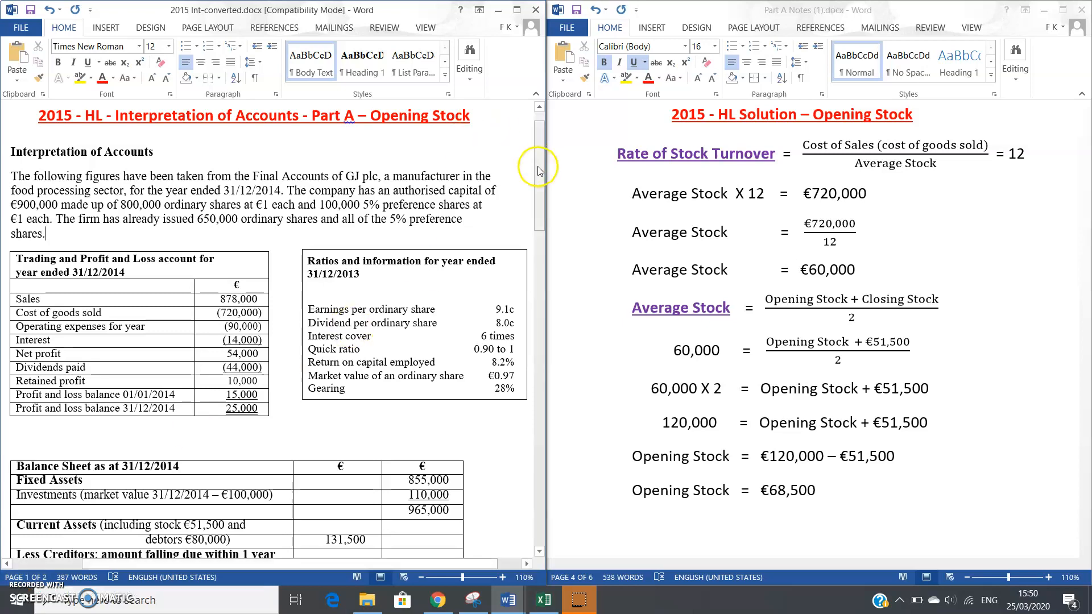
# - Scroll the question document to its balance sheet and select the €51,500 closing stock figure
pyautogui.scroll(-3)
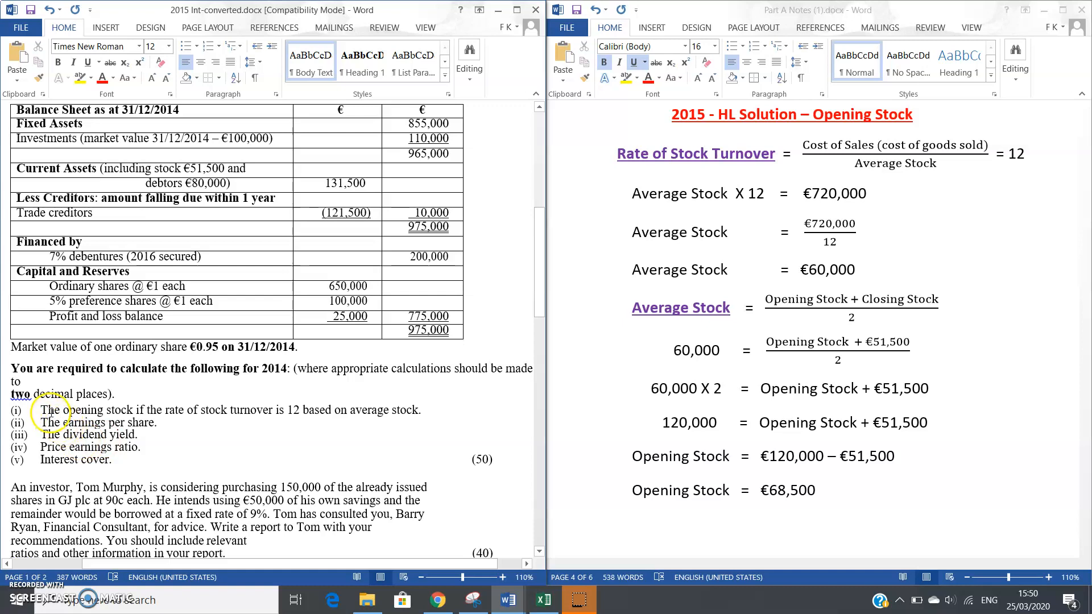
pyautogui.moveTo(258, 410)
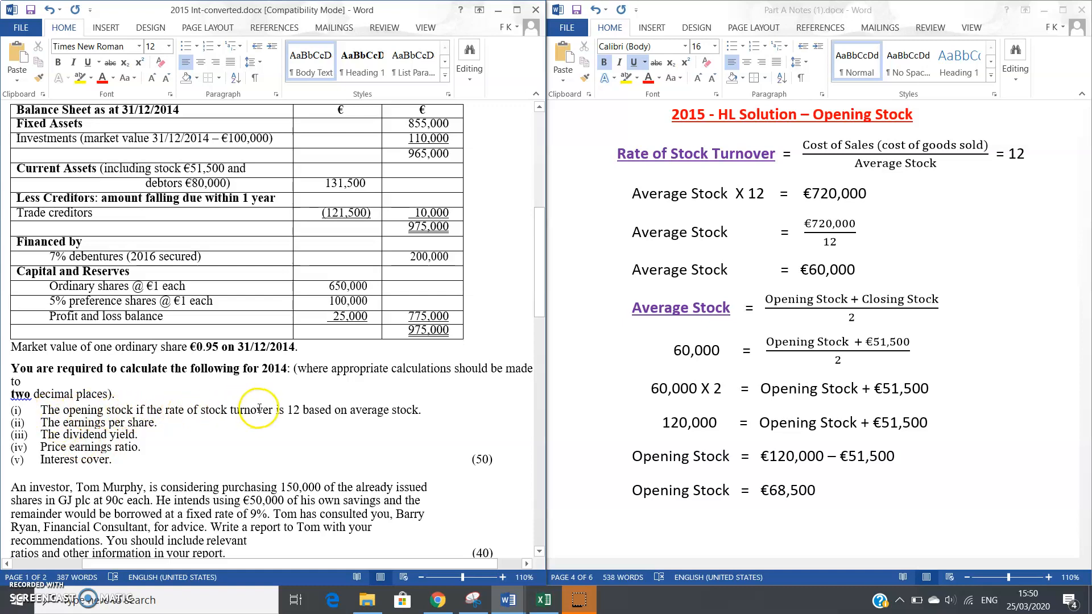
pyautogui.moveTo(542, 328)
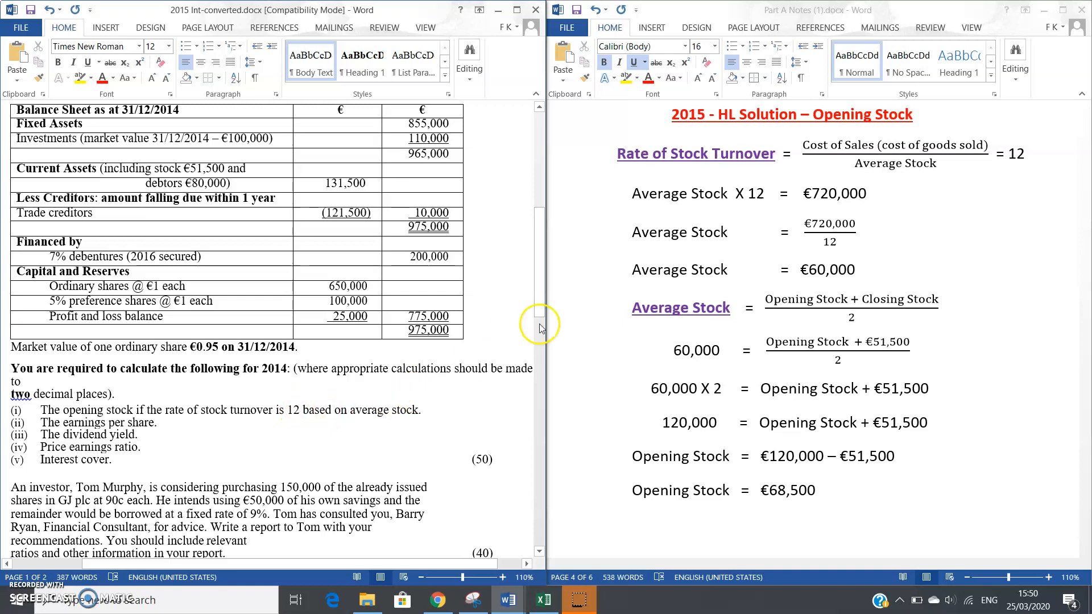
pyautogui.scroll(3)
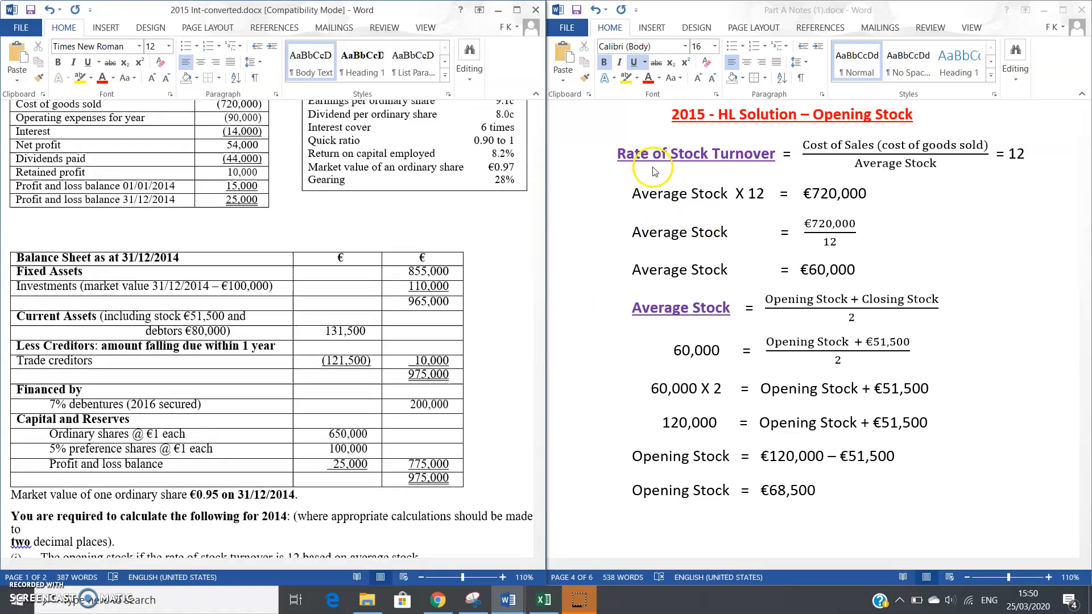
pyautogui.moveTo(860, 173)
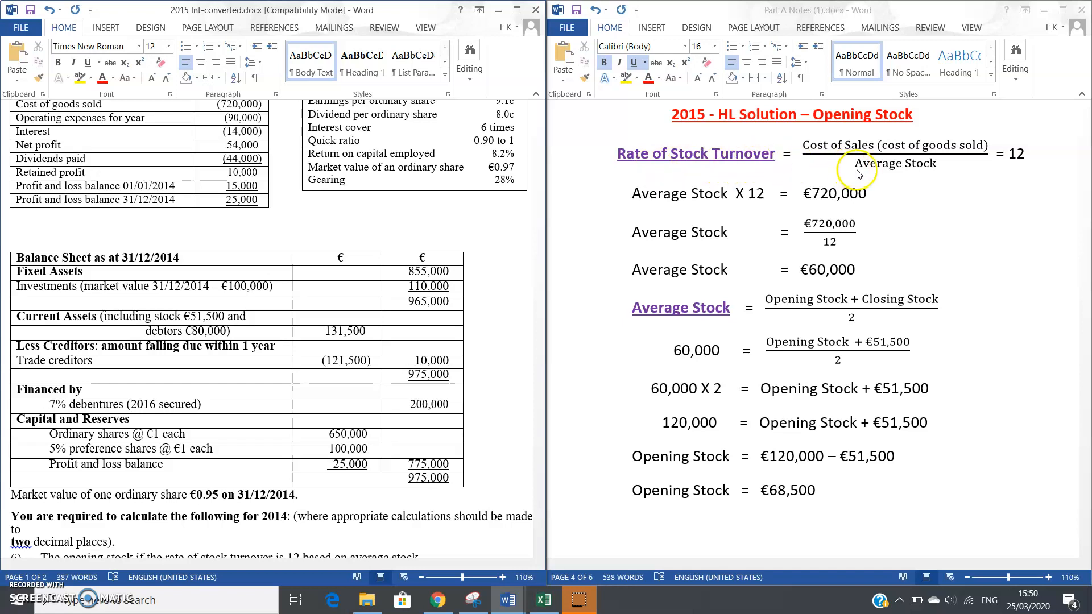
pyautogui.moveTo(894, 180)
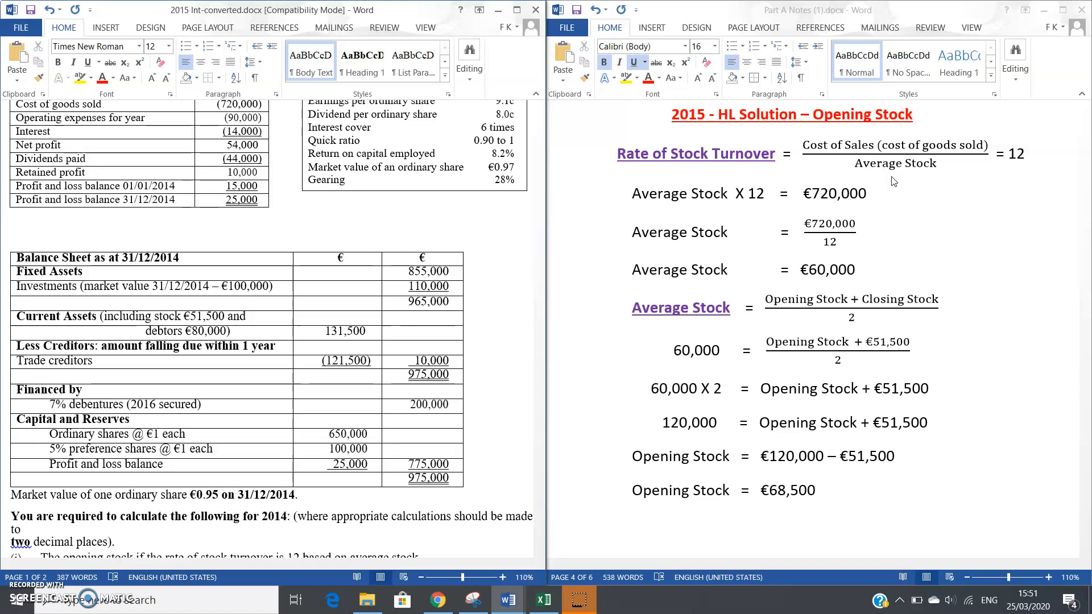
pyautogui.moveTo(532, 215)
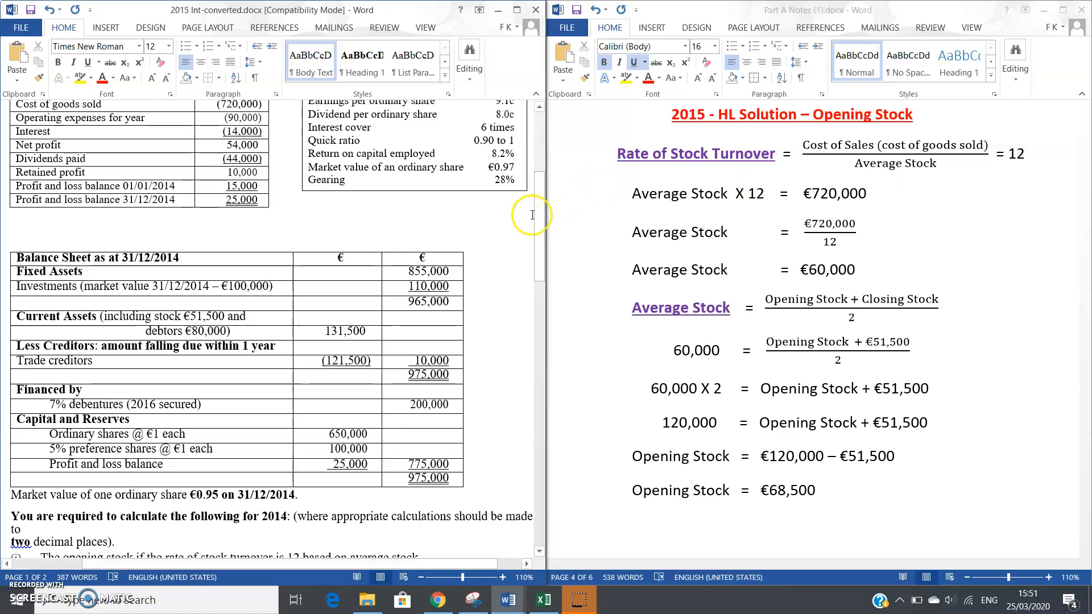
pyautogui.scroll(-3)
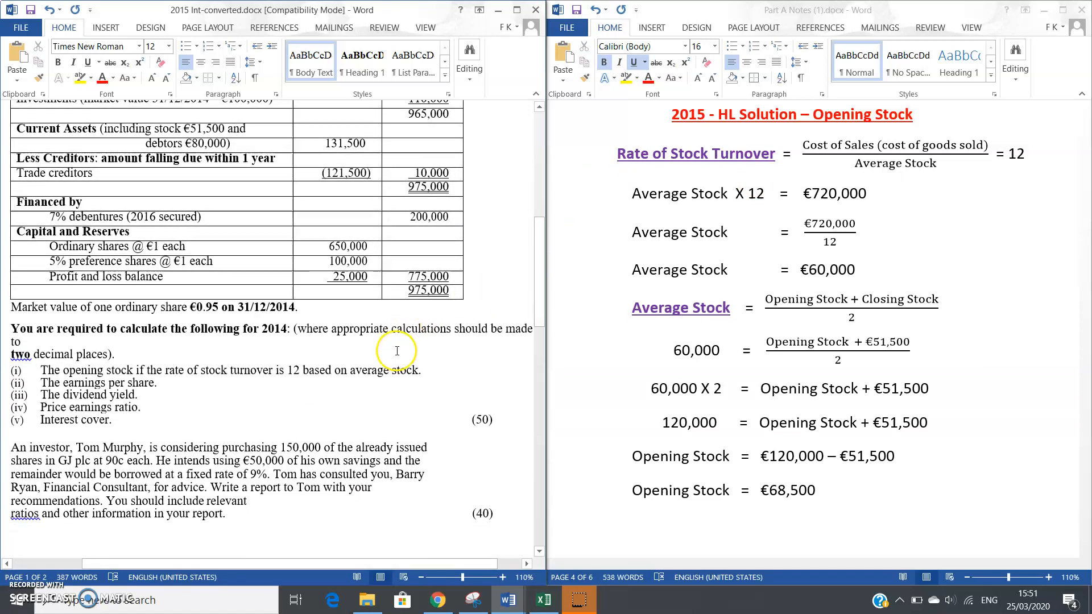
pyautogui.moveTo(544, 250)
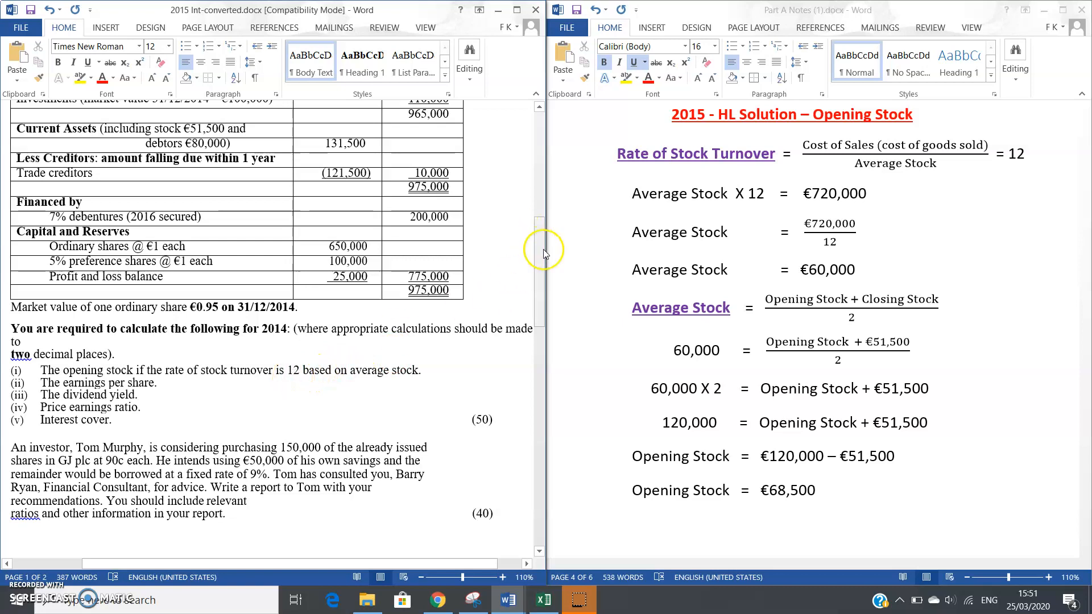
pyautogui.scroll(3)
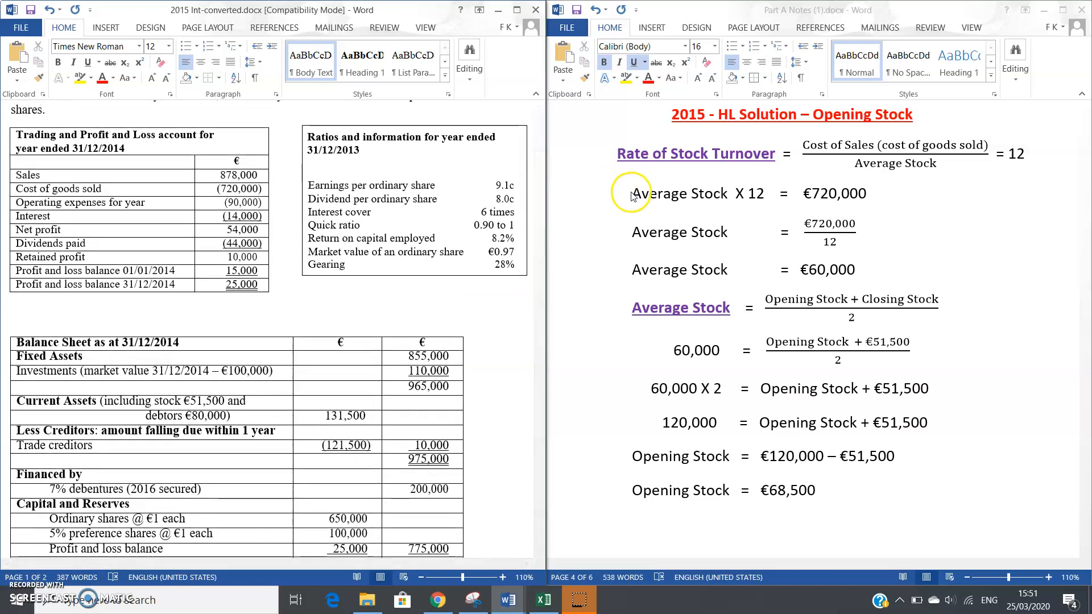
pyautogui.moveTo(689, 199)
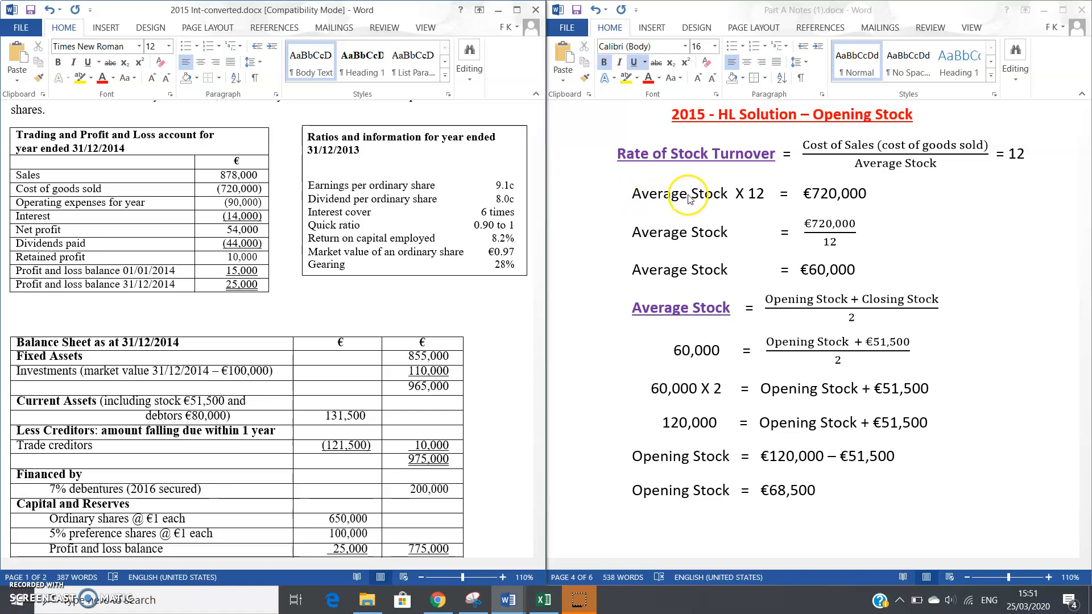
pyautogui.moveTo(807, 202)
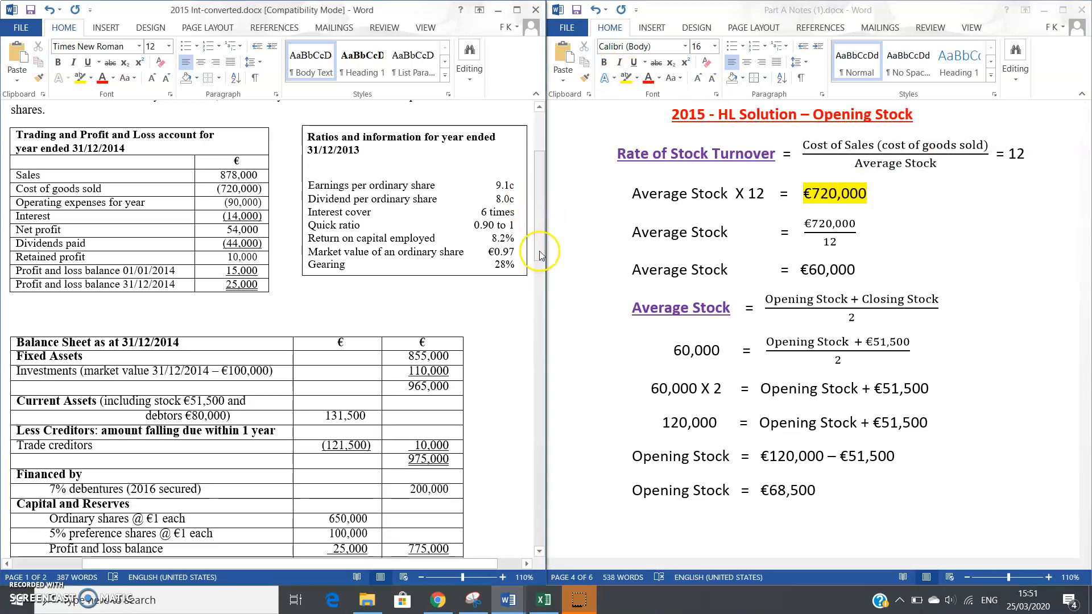
pyautogui.scroll(3)
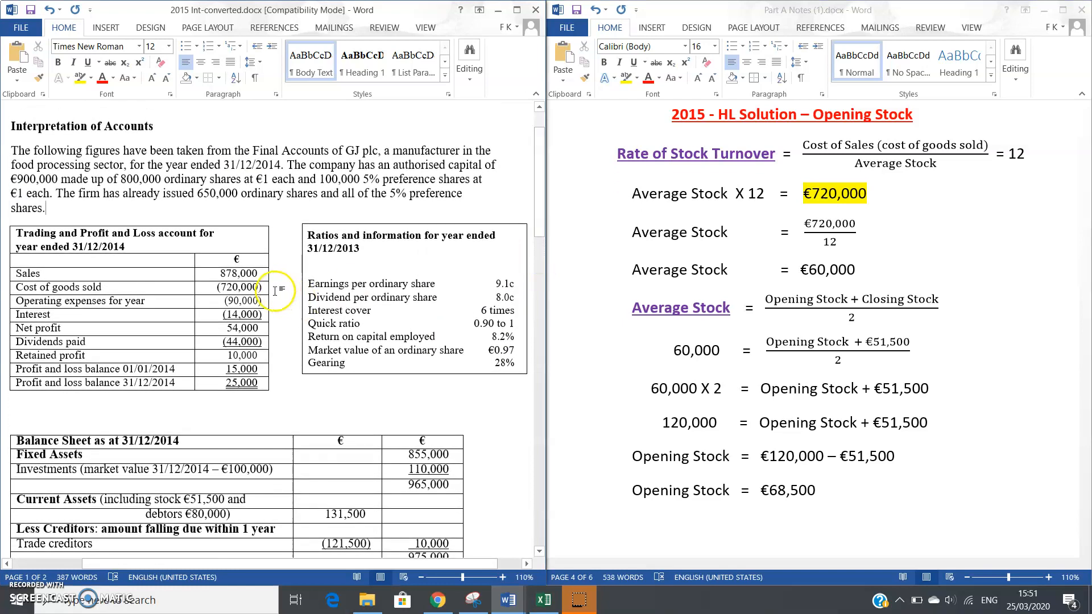
pyautogui.click(239, 286)
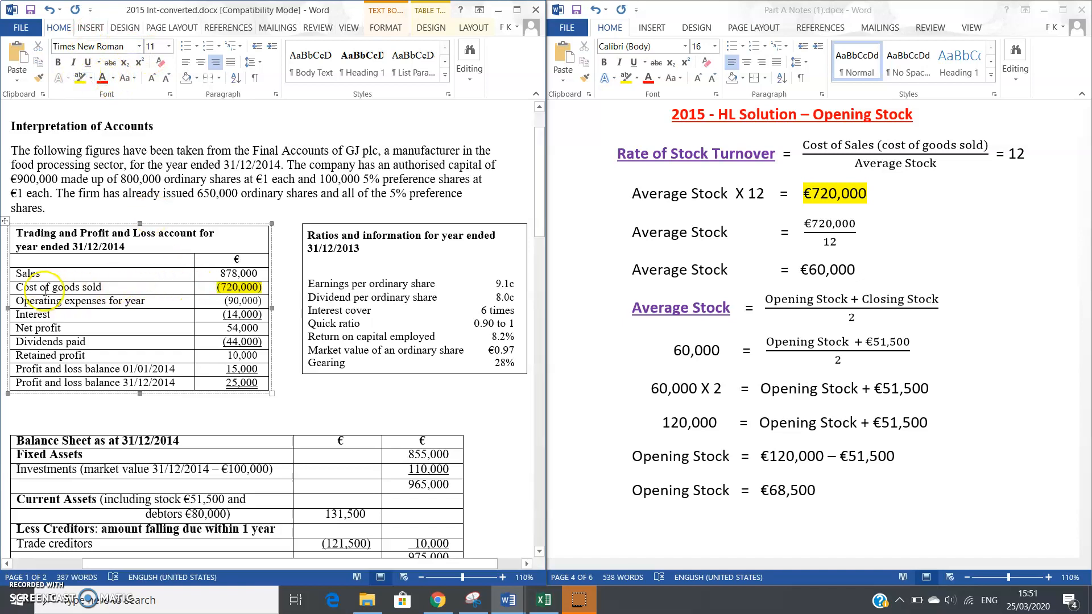
pyautogui.moveTo(552, 243)
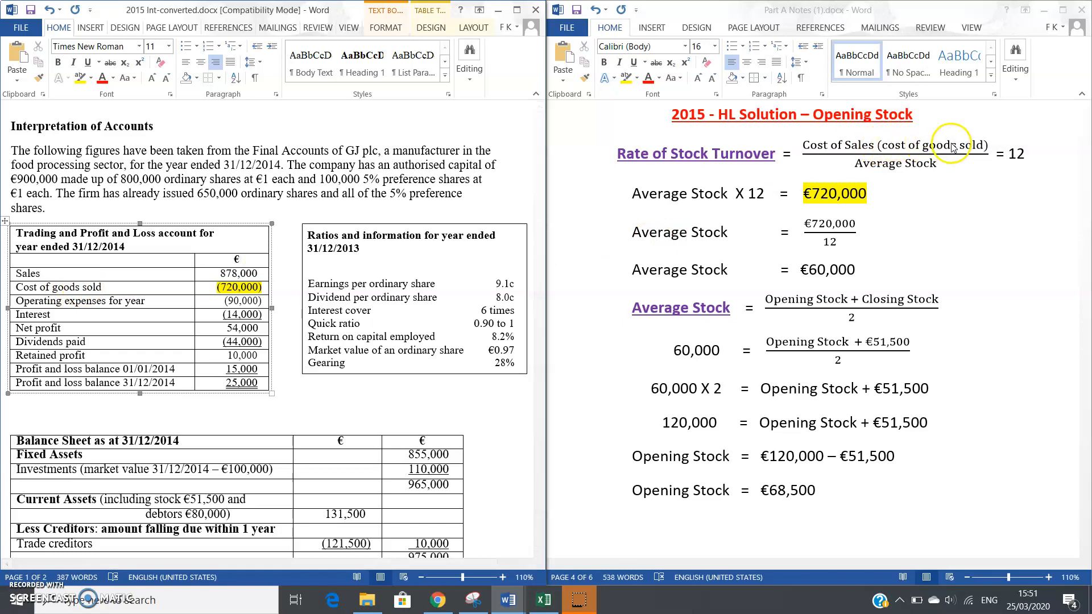
pyautogui.moveTo(853, 151)
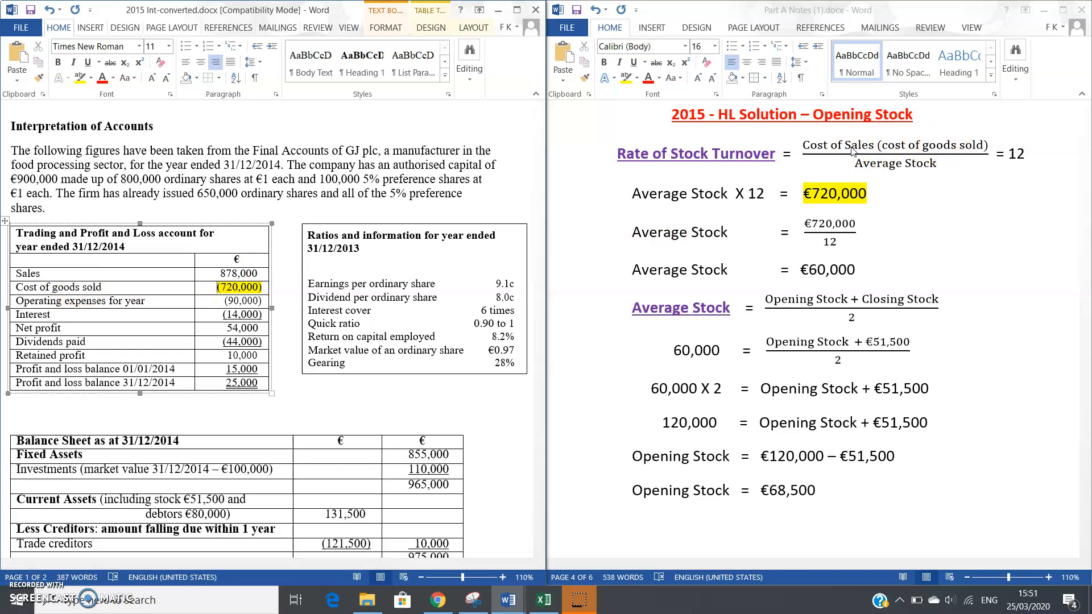
pyautogui.moveTo(649, 242)
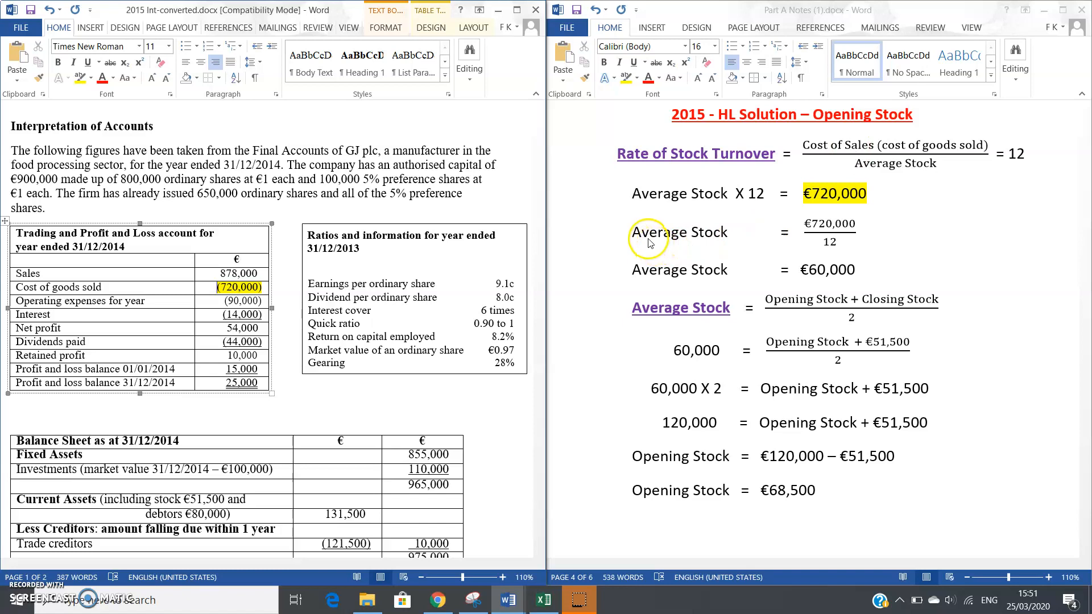
pyautogui.moveTo(822, 231)
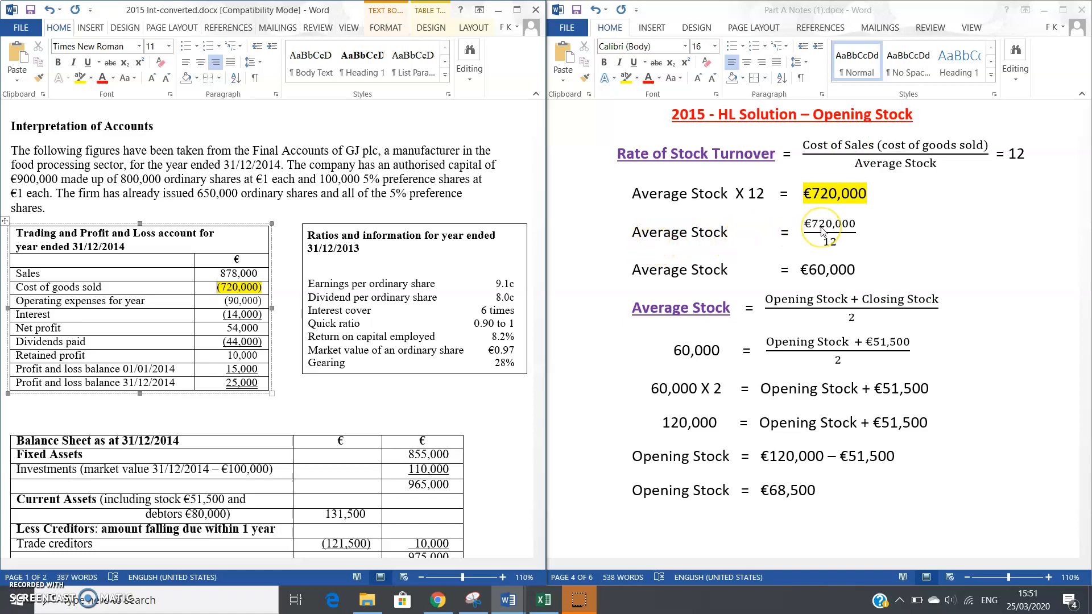
pyautogui.moveTo(828, 243)
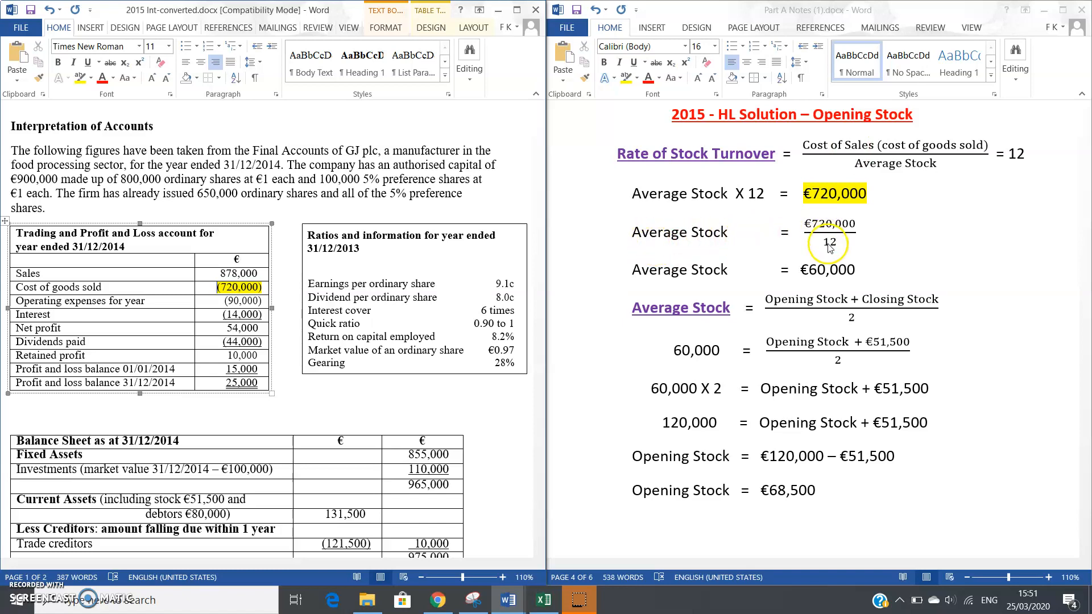
pyautogui.moveTo(800, 230)
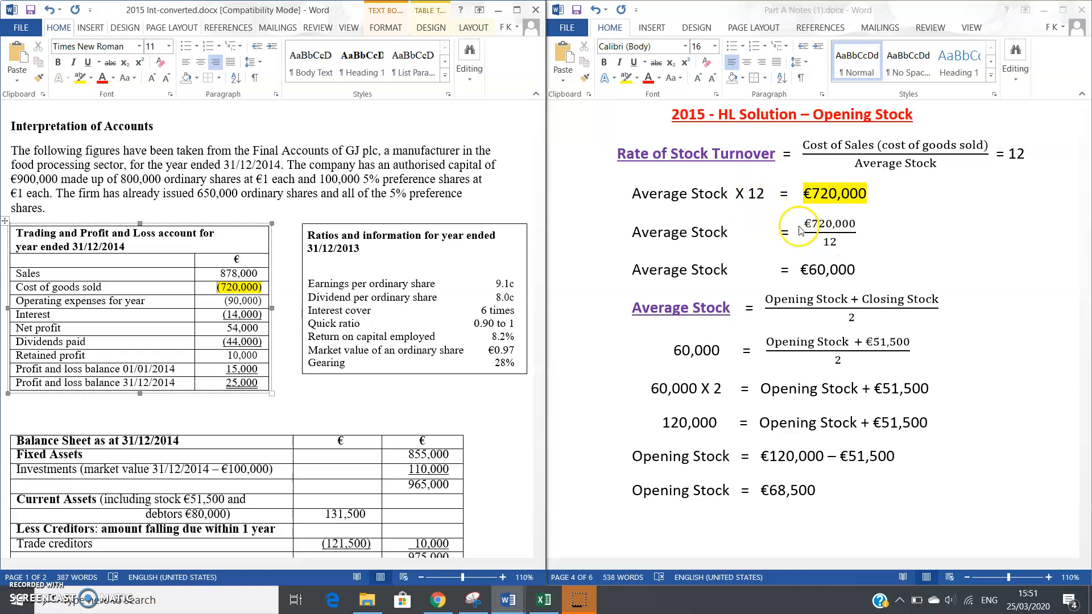
pyautogui.moveTo(711, 278)
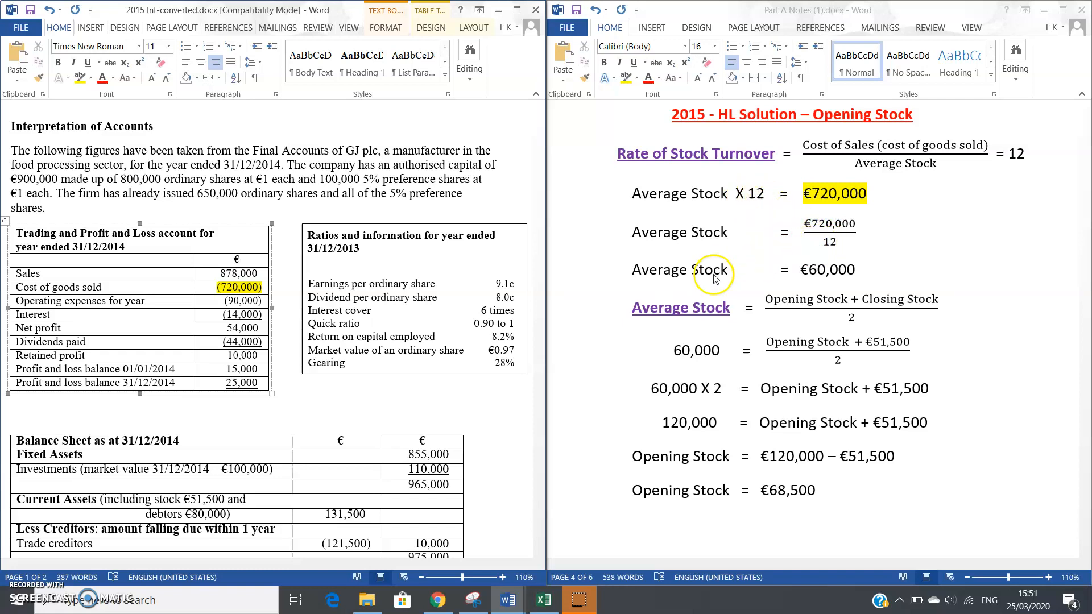
pyautogui.moveTo(785, 277)
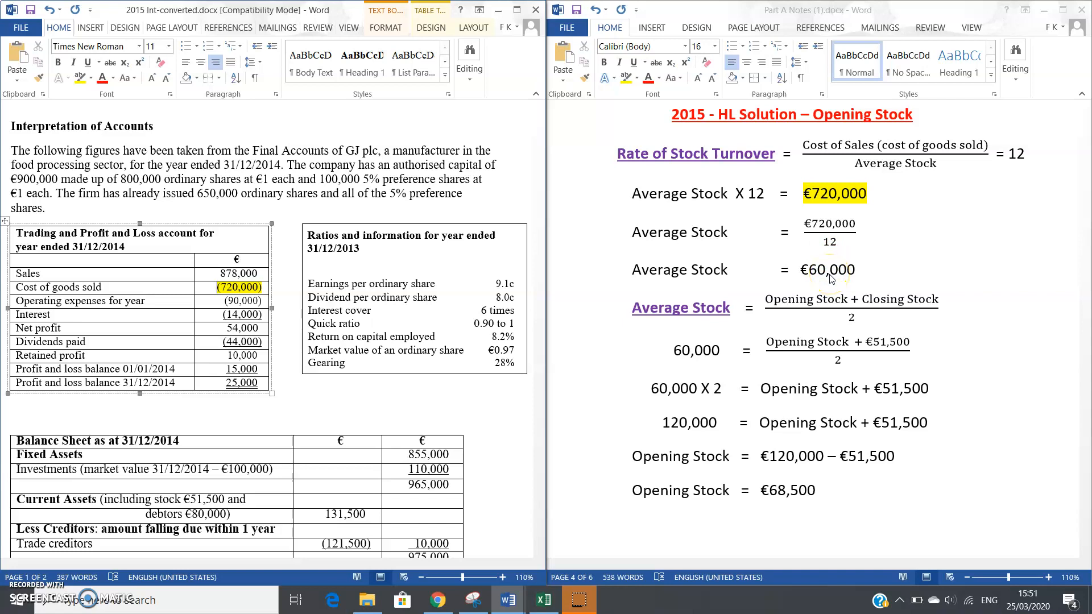
pyautogui.moveTo(727, 314)
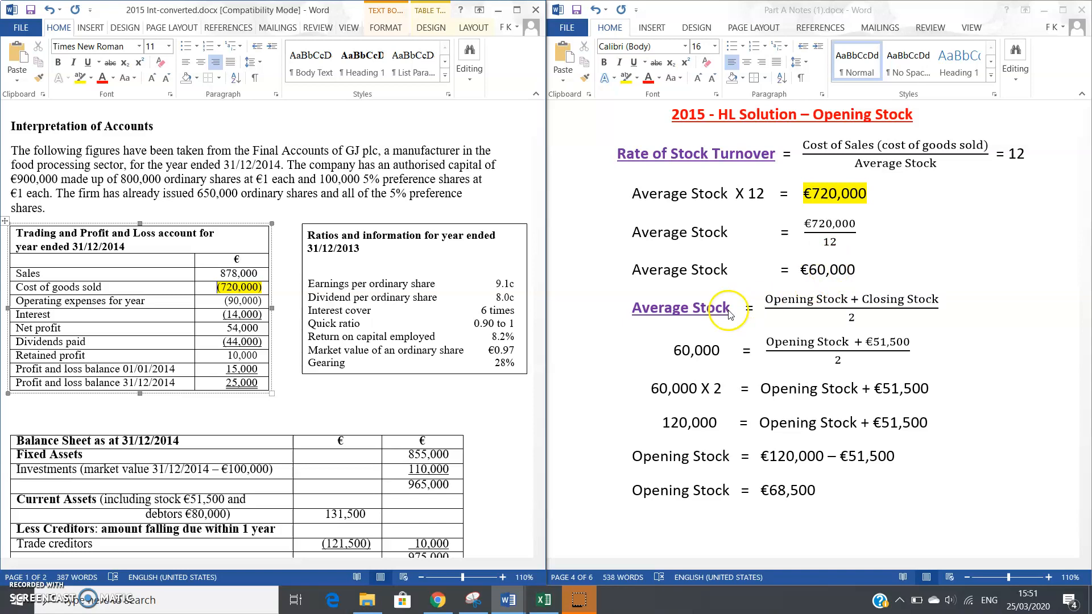
pyautogui.moveTo(693, 324)
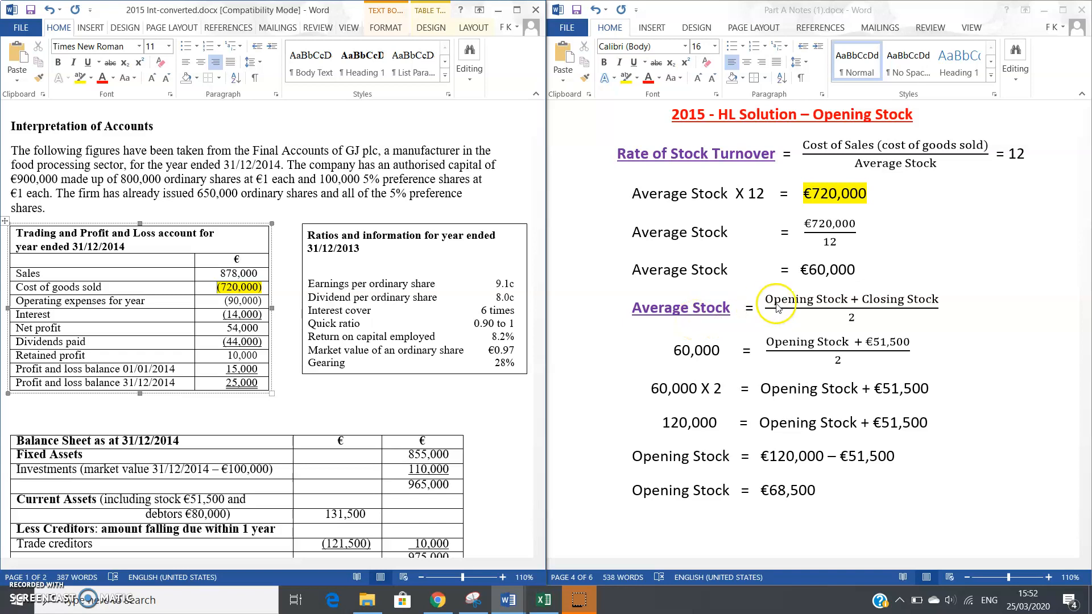
pyautogui.moveTo(911, 310)
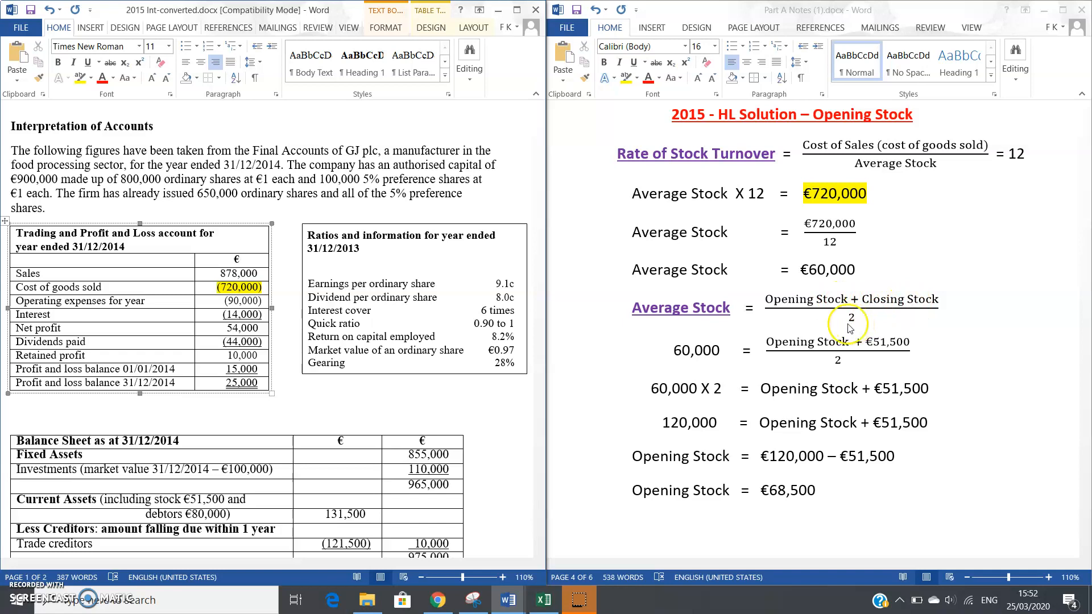
pyautogui.moveTo(705, 283)
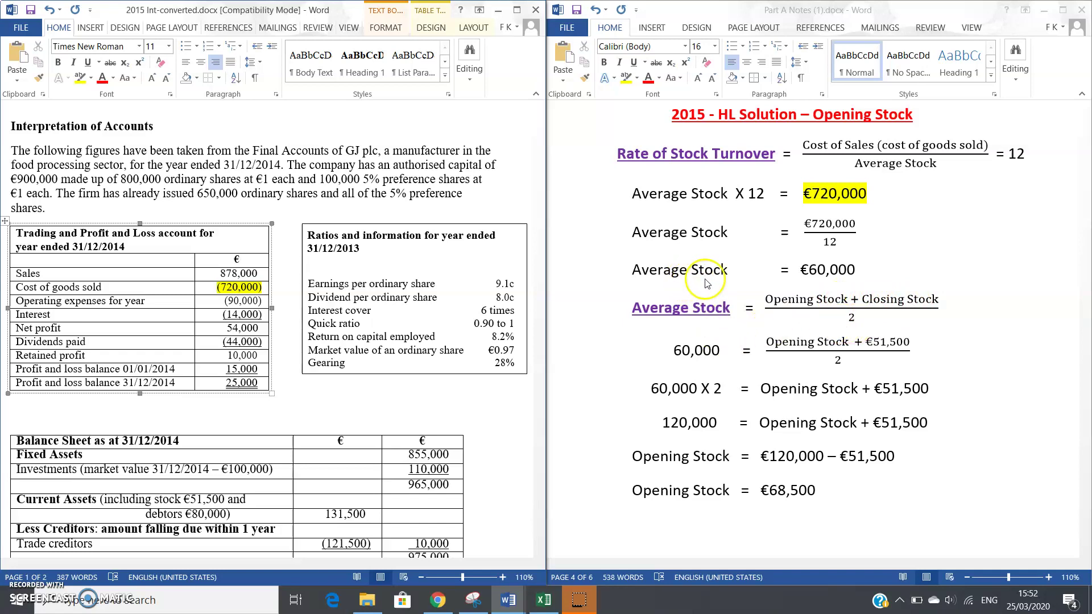
pyautogui.moveTo(818, 282)
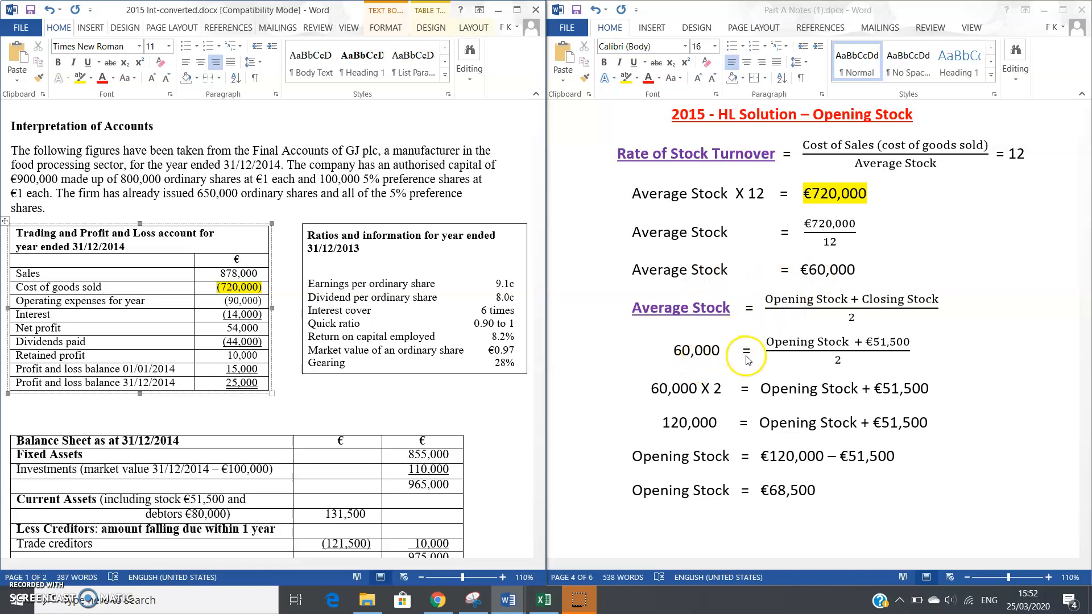
pyautogui.moveTo(857, 348)
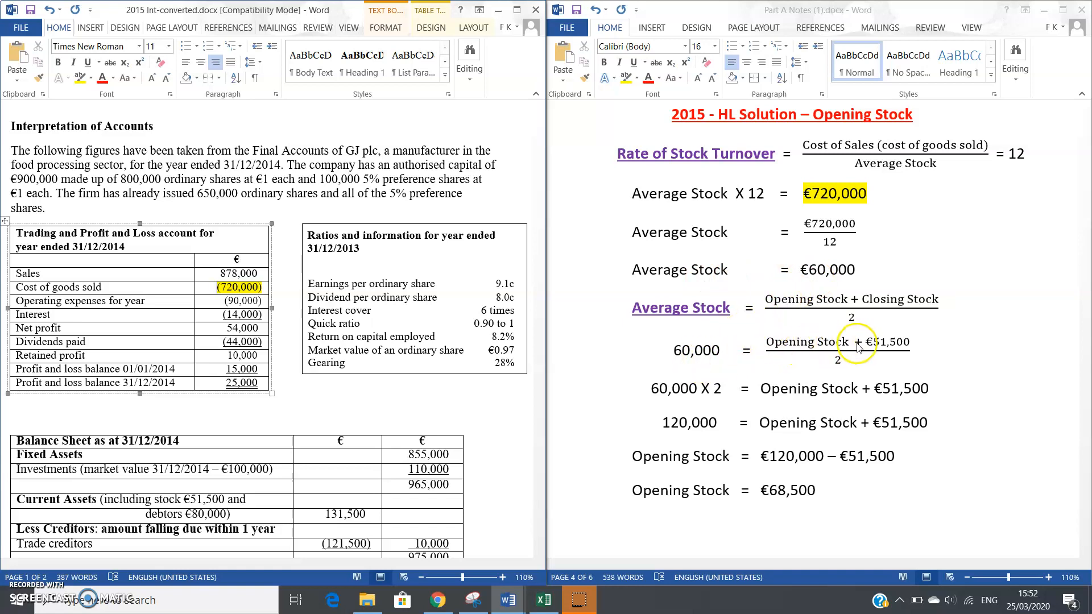
pyautogui.moveTo(899, 346)
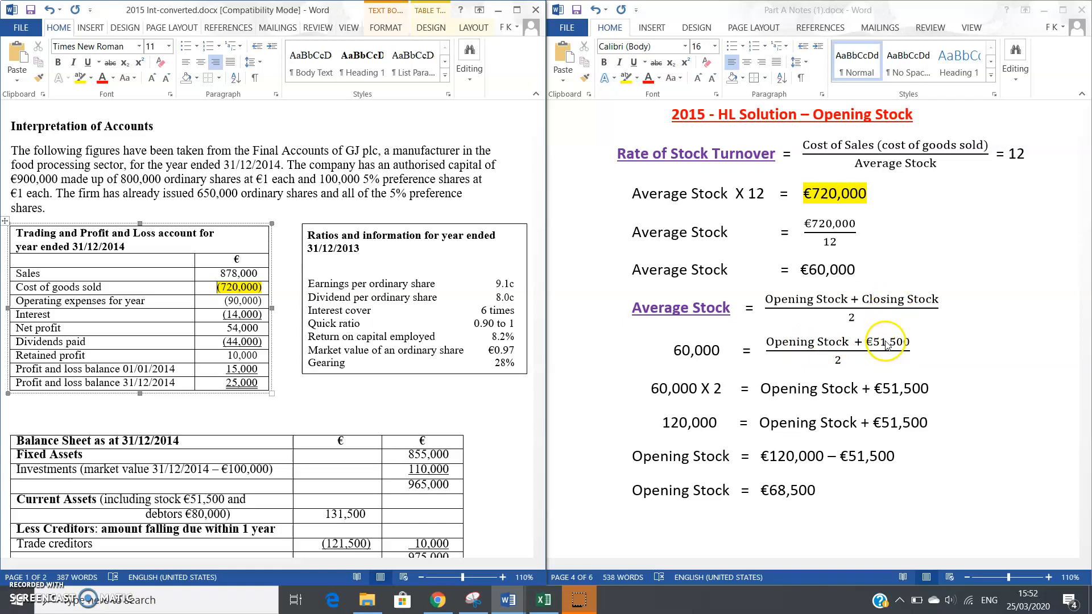
# - Scroll the solution document to the opening stock formula containing €51,500
pyautogui.scroll(-3)
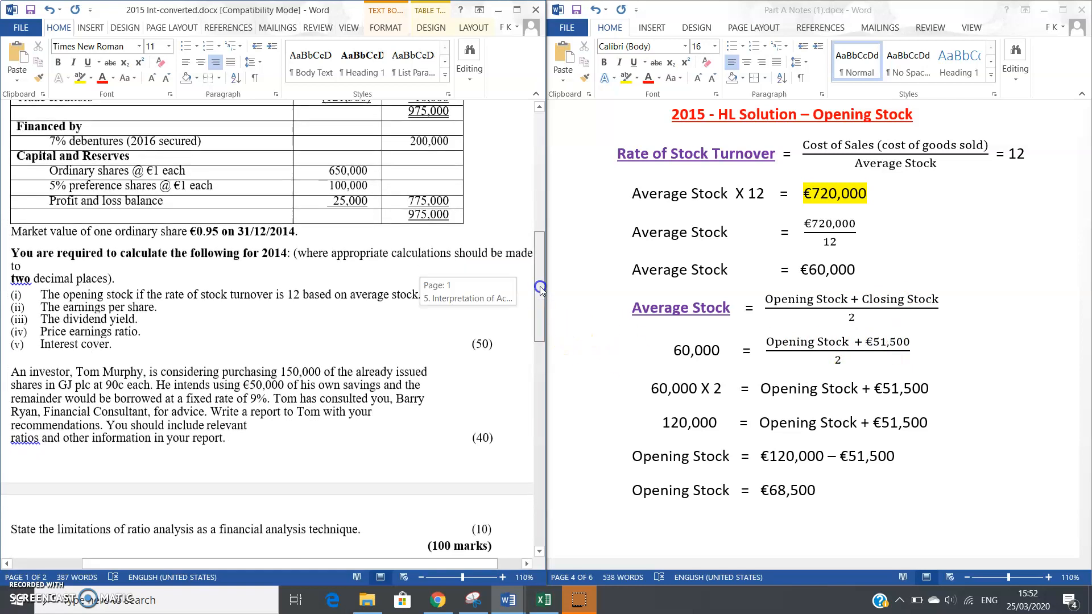
pyautogui.scroll(3)
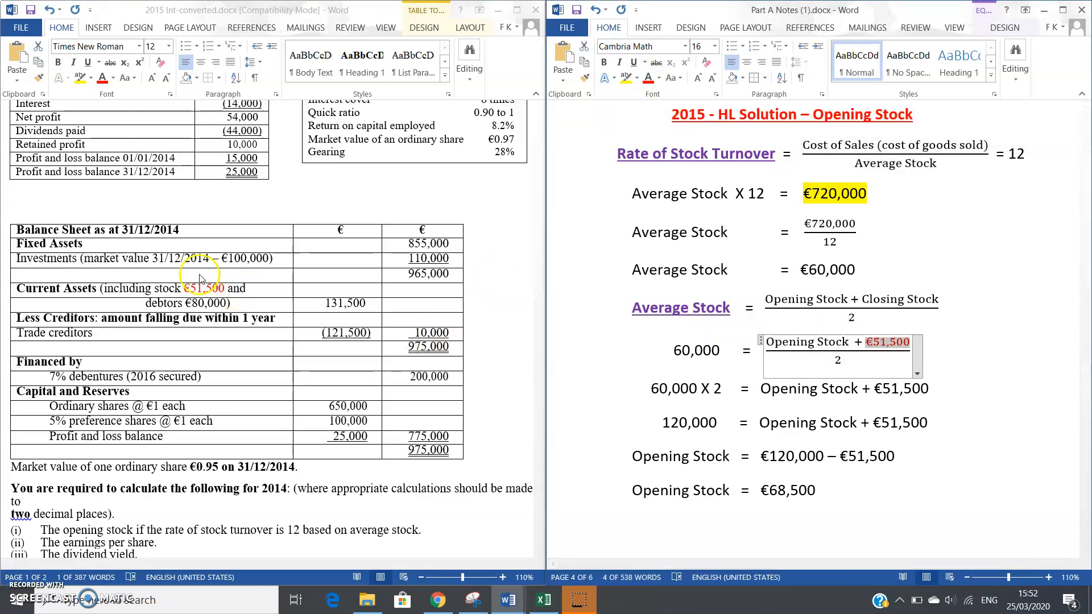
pyautogui.moveTo(145, 231)
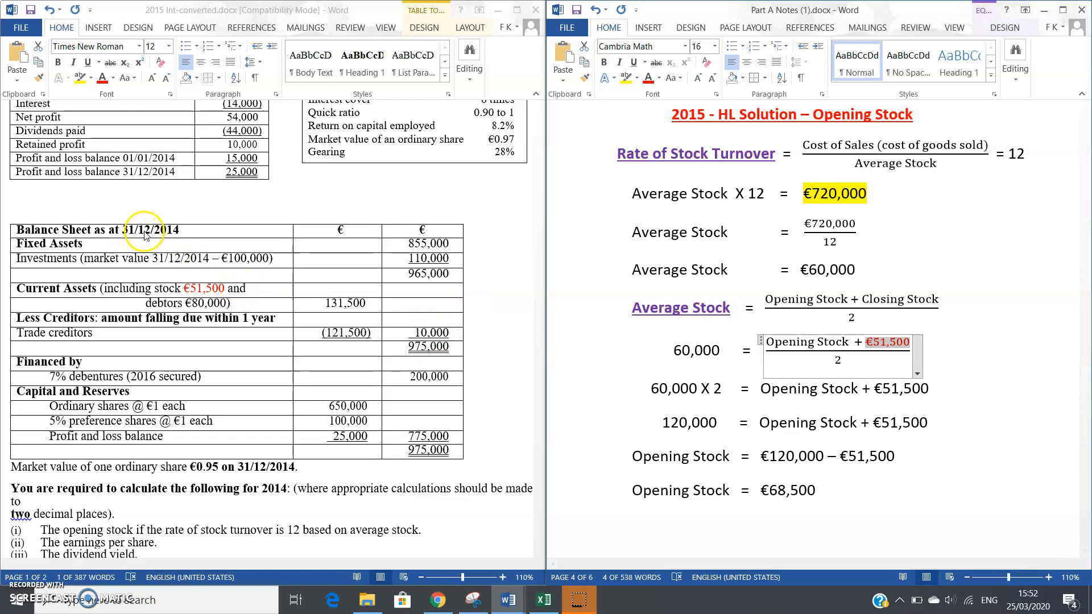
pyautogui.moveTo(200, 288)
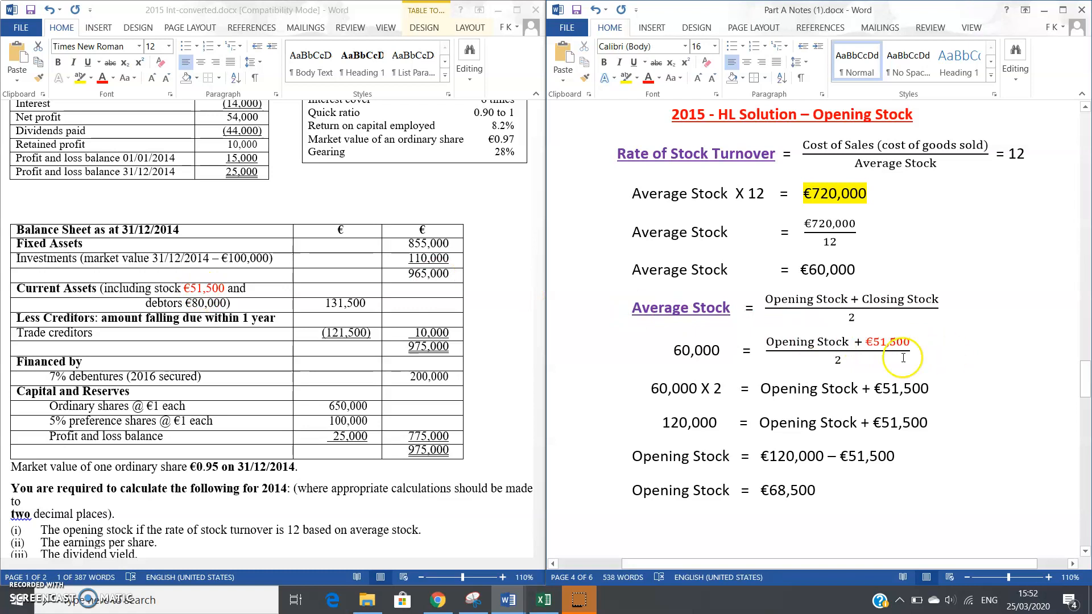
pyautogui.moveTo(700, 400)
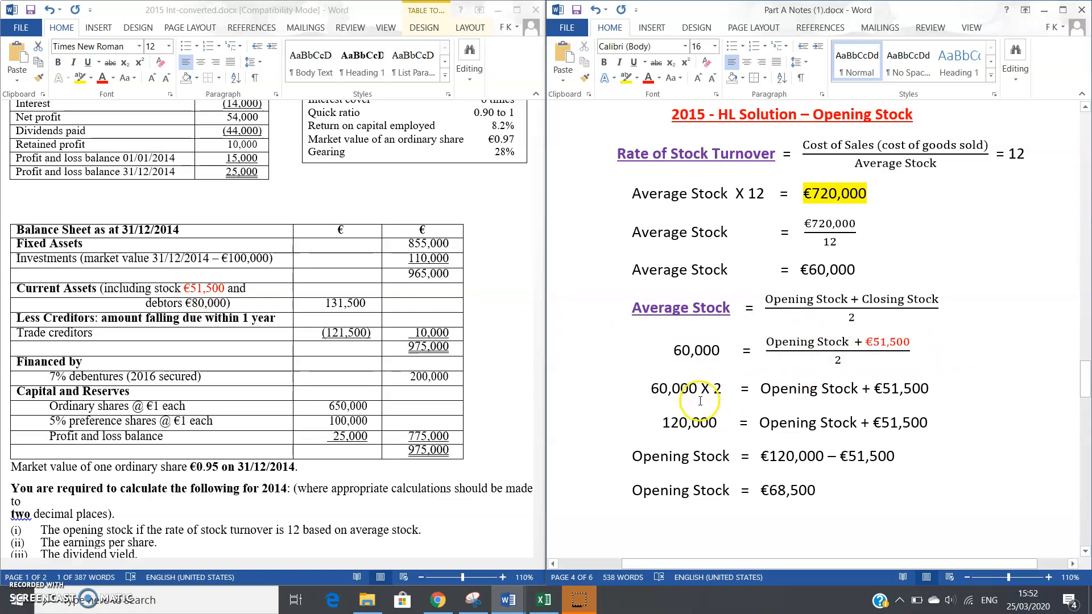
pyautogui.moveTo(702, 389)
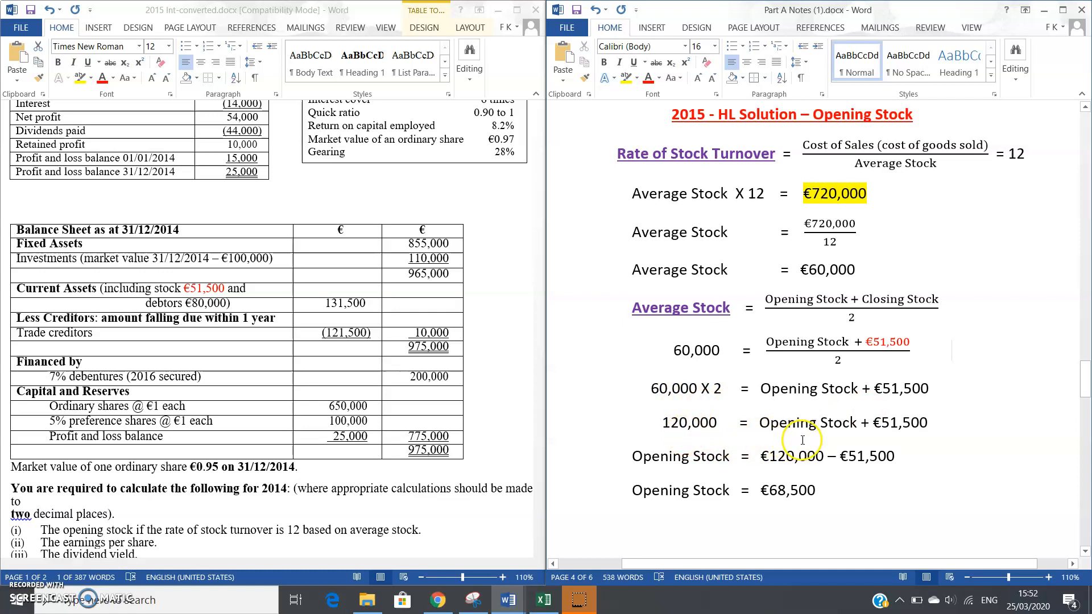
pyautogui.moveTo(898, 432)
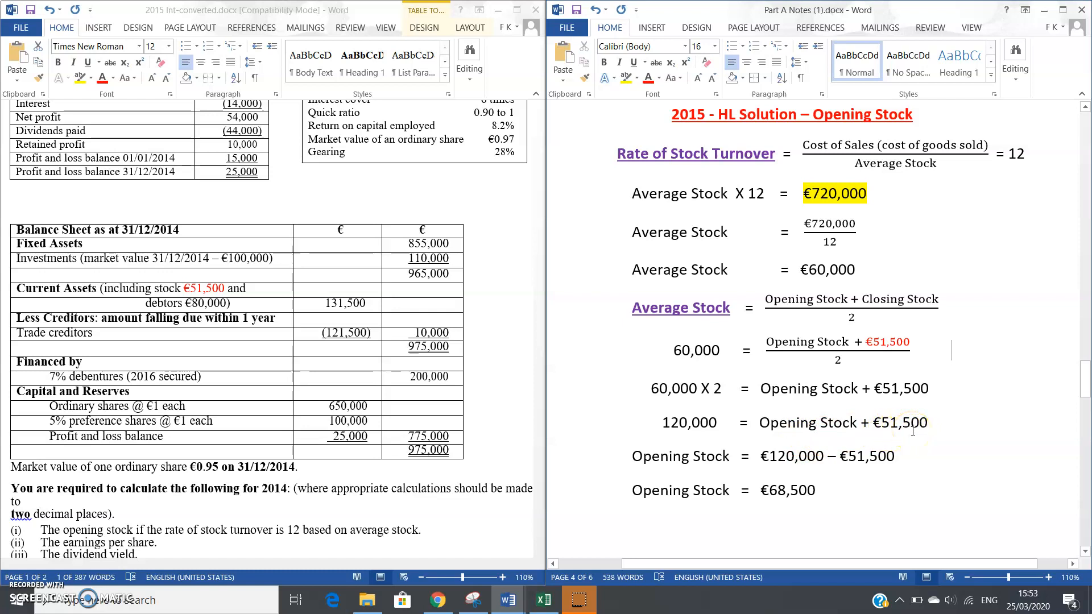
pyautogui.moveTo(689, 465)
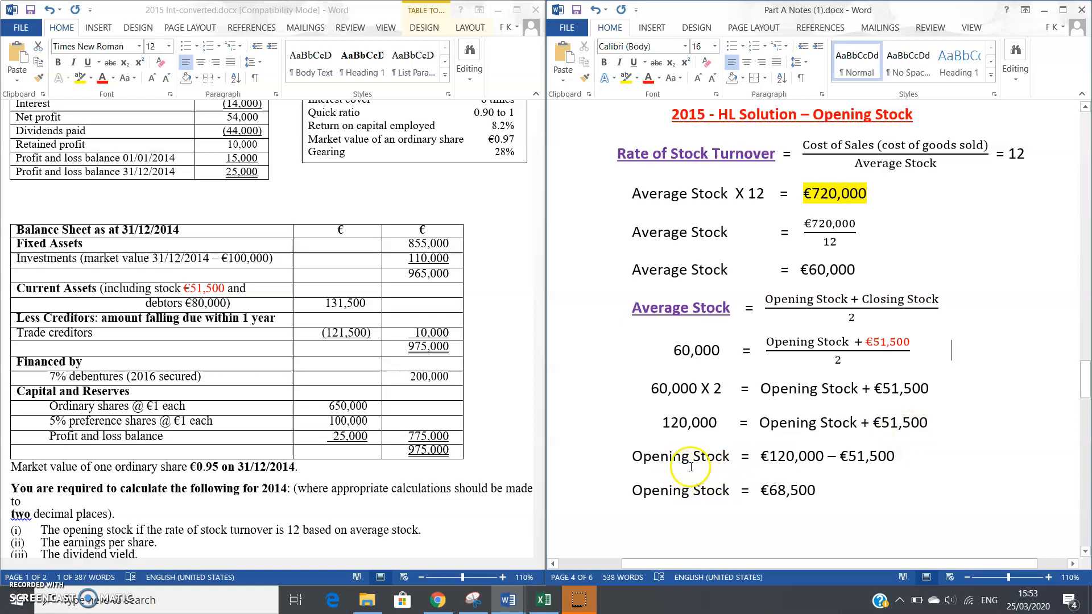
pyautogui.moveTo(709, 429)
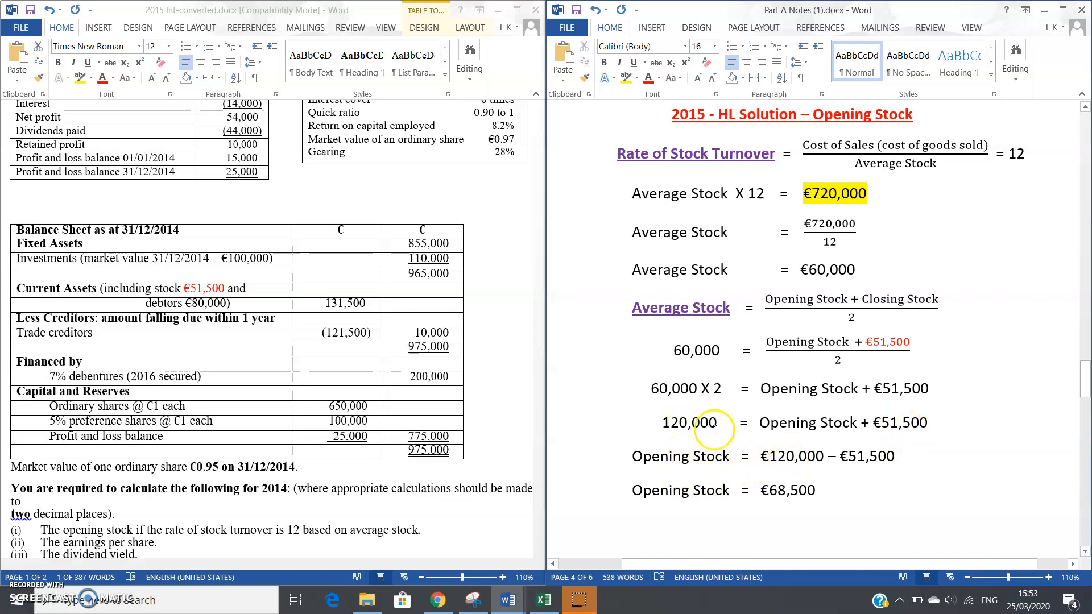
pyautogui.moveTo(836, 463)
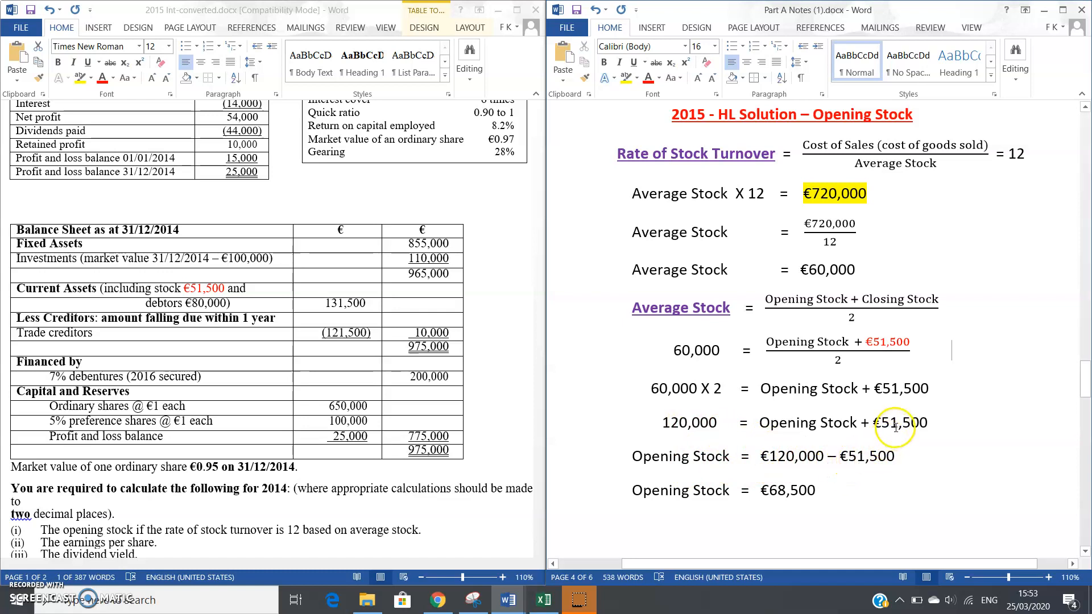
pyautogui.moveTo(869, 455)
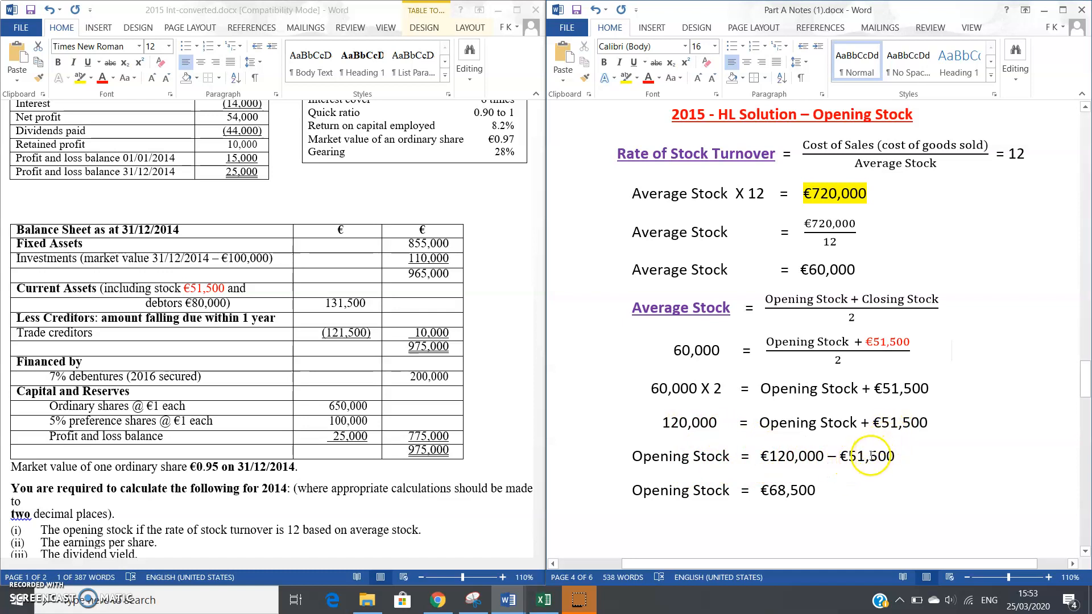